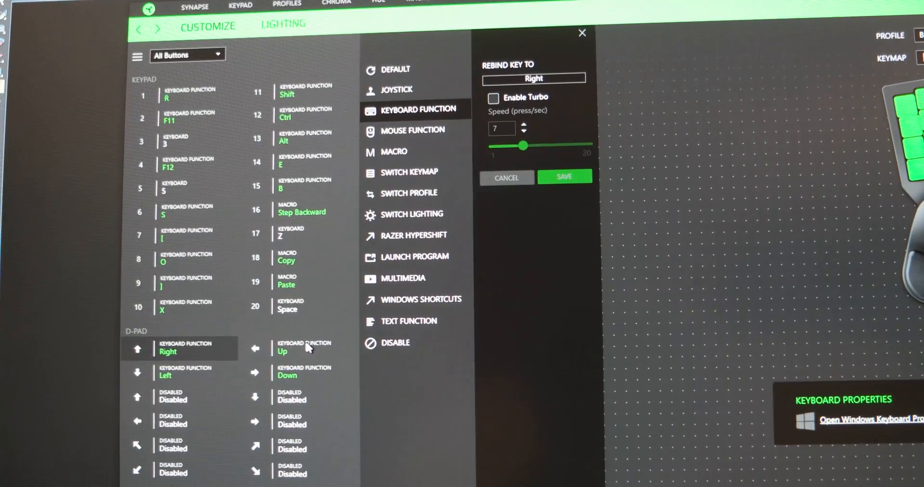
Bind the keypad's extra buttons to F8 and F7 as keyboard functions in the Photoshop keymap.
{"action": "left_click", "coordinate": [304, 348]}
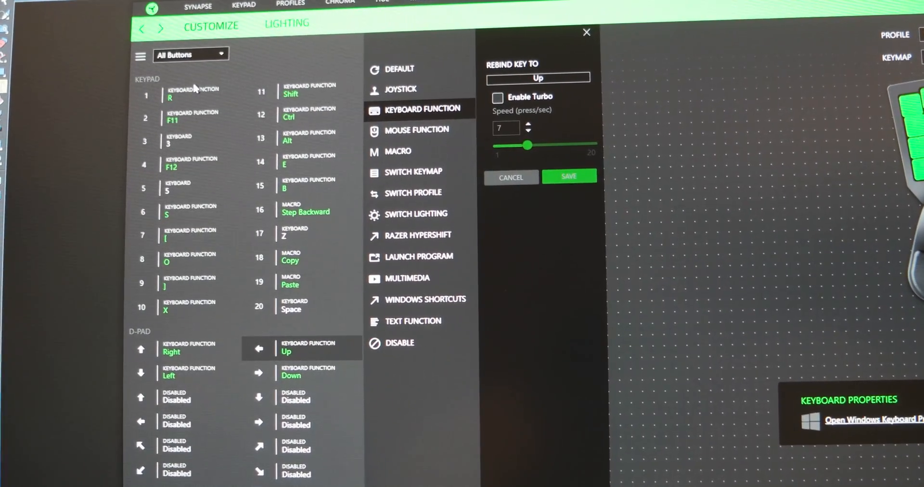
{"action": "left_click", "coordinate": [188, 97]}
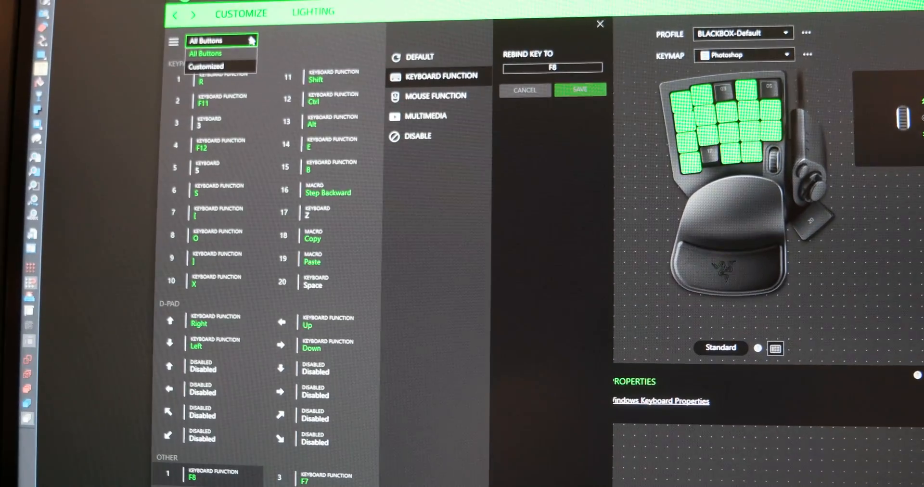
Filter the button list to Customized only and close the Rebind panel back to the keypad overview.
{"action": "left_click", "coordinate": [206, 66]}
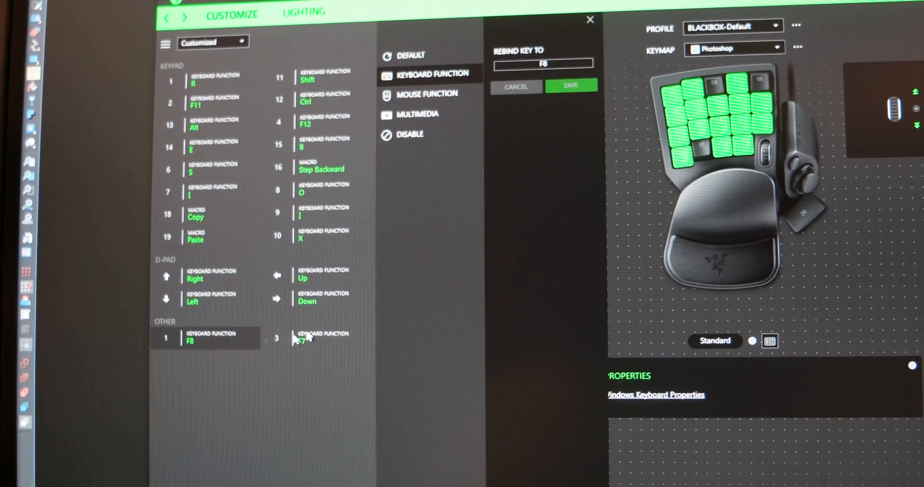
{"action": "left_click", "coordinate": [306, 339]}
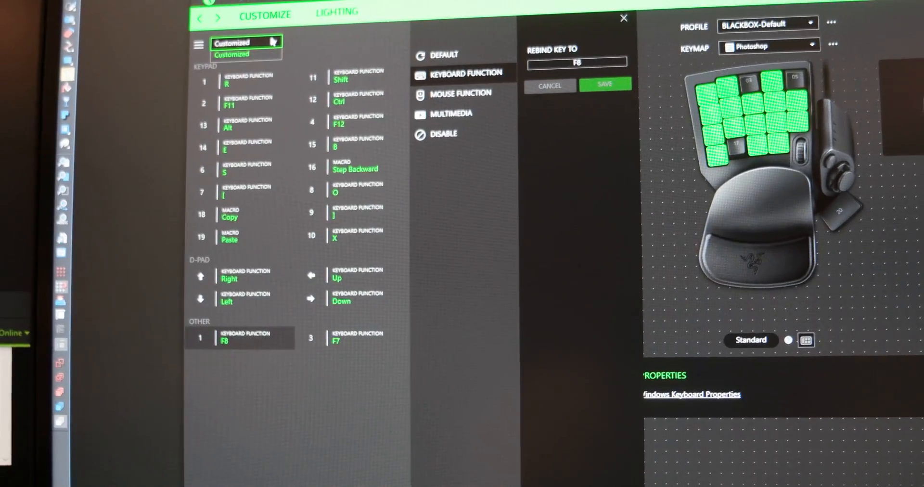
{"action": "left_click", "coordinate": [245, 43]}
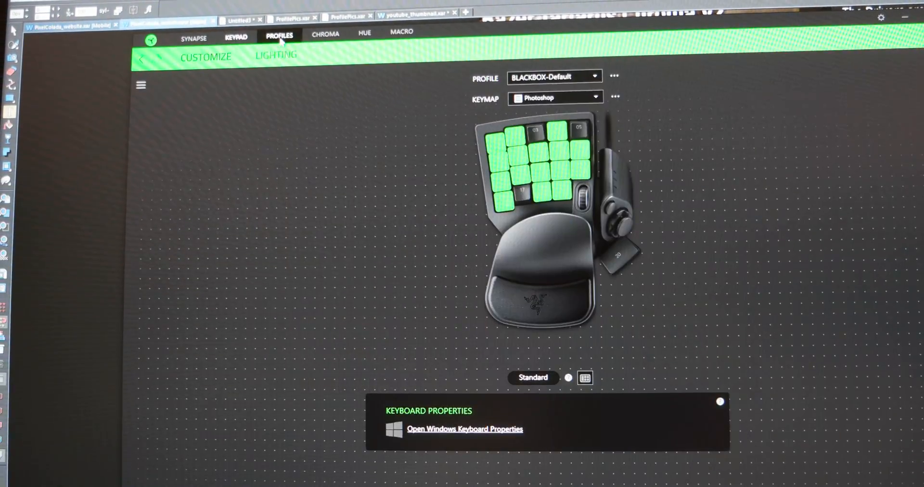
Review the BLACKBOX-Default profile's linked apps, then return to the Synapse dashboard.
{"action": "left_click", "coordinate": [325, 33]}
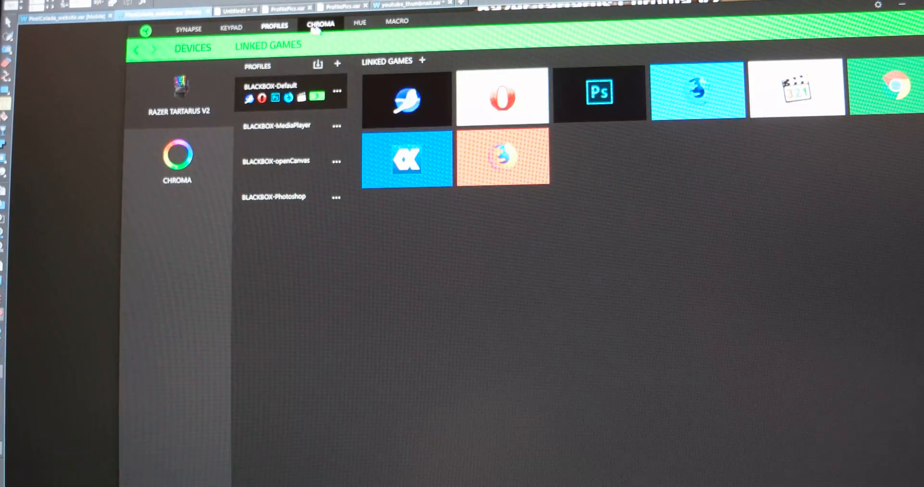
{"action": "left_click", "coordinate": [359, 22]}
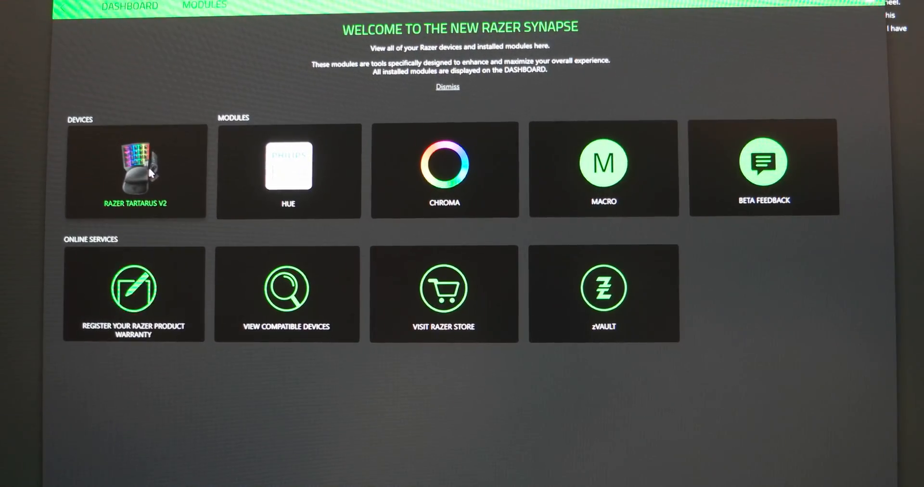
Enter the Razer Tartarus V2 customization page from the dashboard device tile.
{"action": "left_click", "coordinate": [135, 171]}
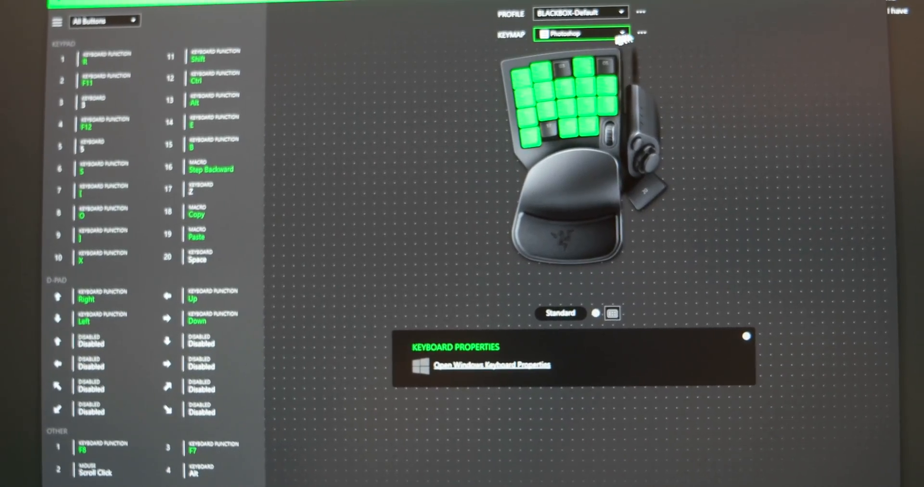
Check the keymap list keeping Photoshop selected, then view the profiles with their linked apps.
{"action": "left_click", "coordinate": [581, 33]}
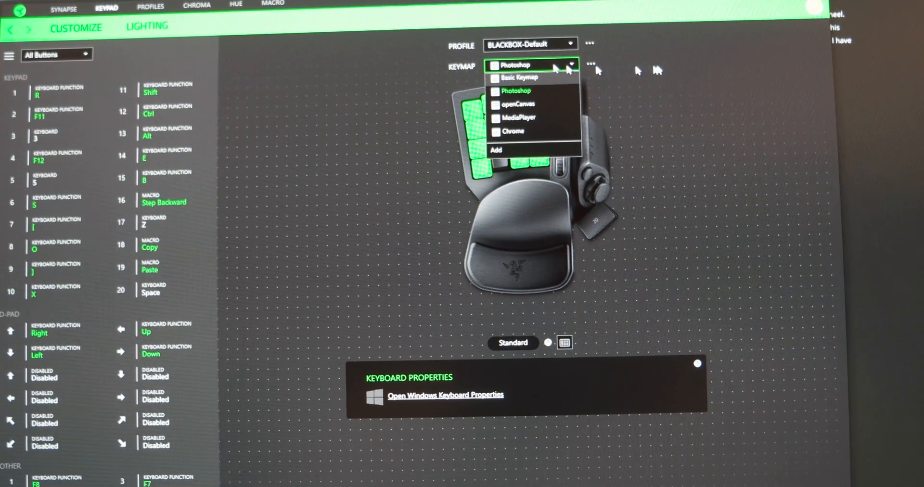
{"action": "left_click", "coordinate": [514, 90]}
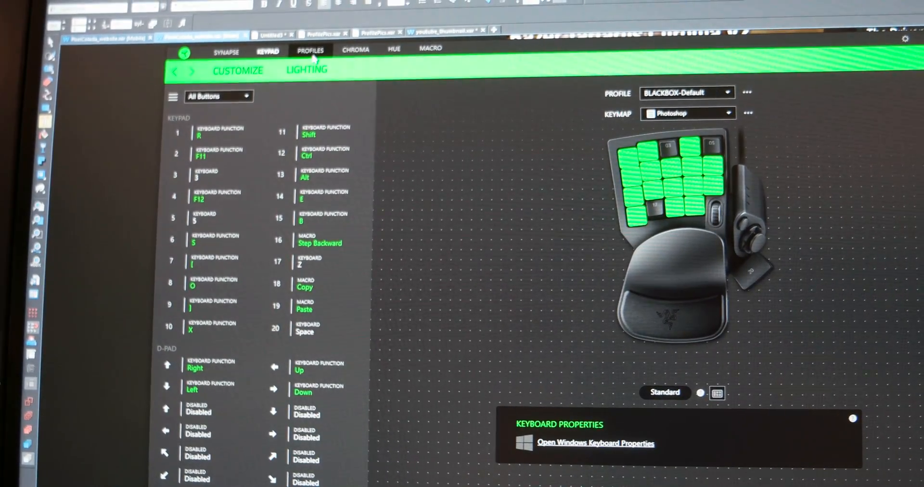
{"action": "left_click", "coordinate": [310, 49]}
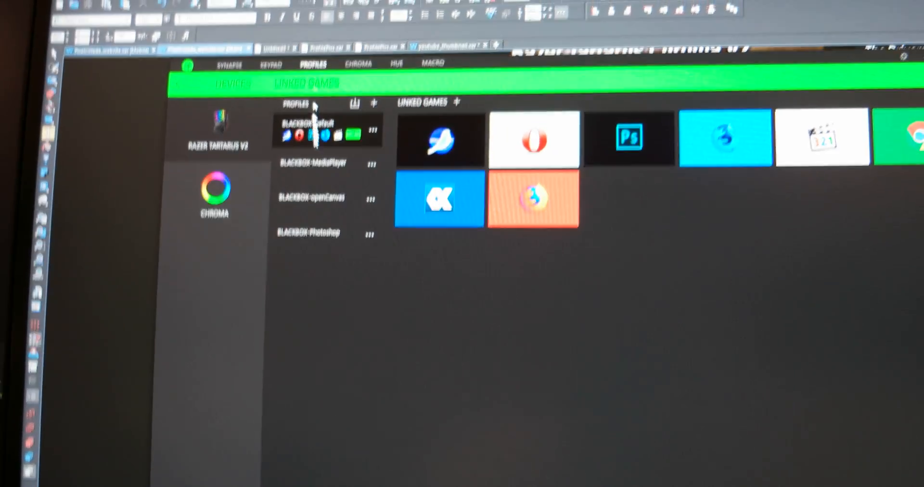